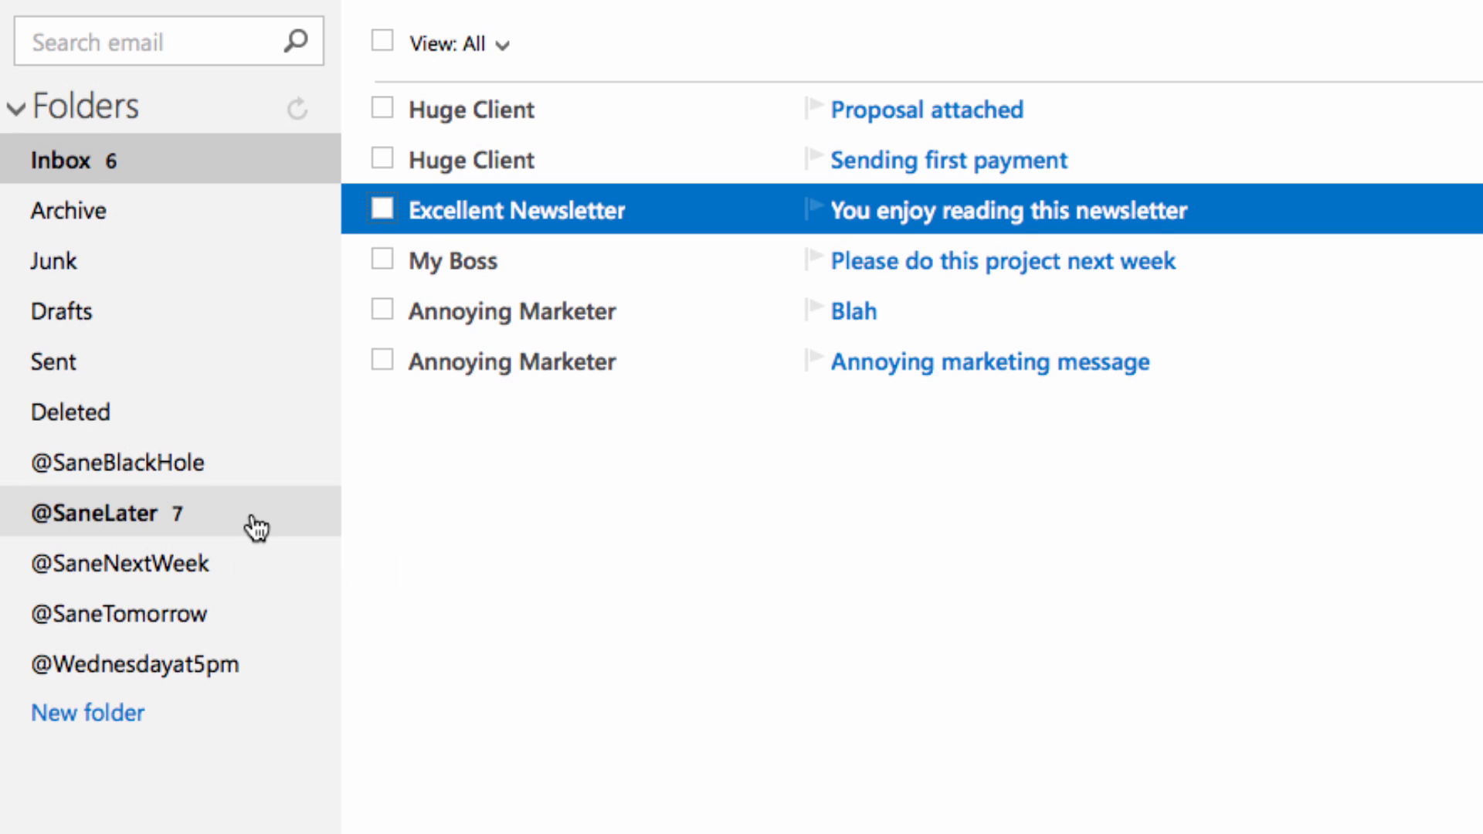
click(98, 513)
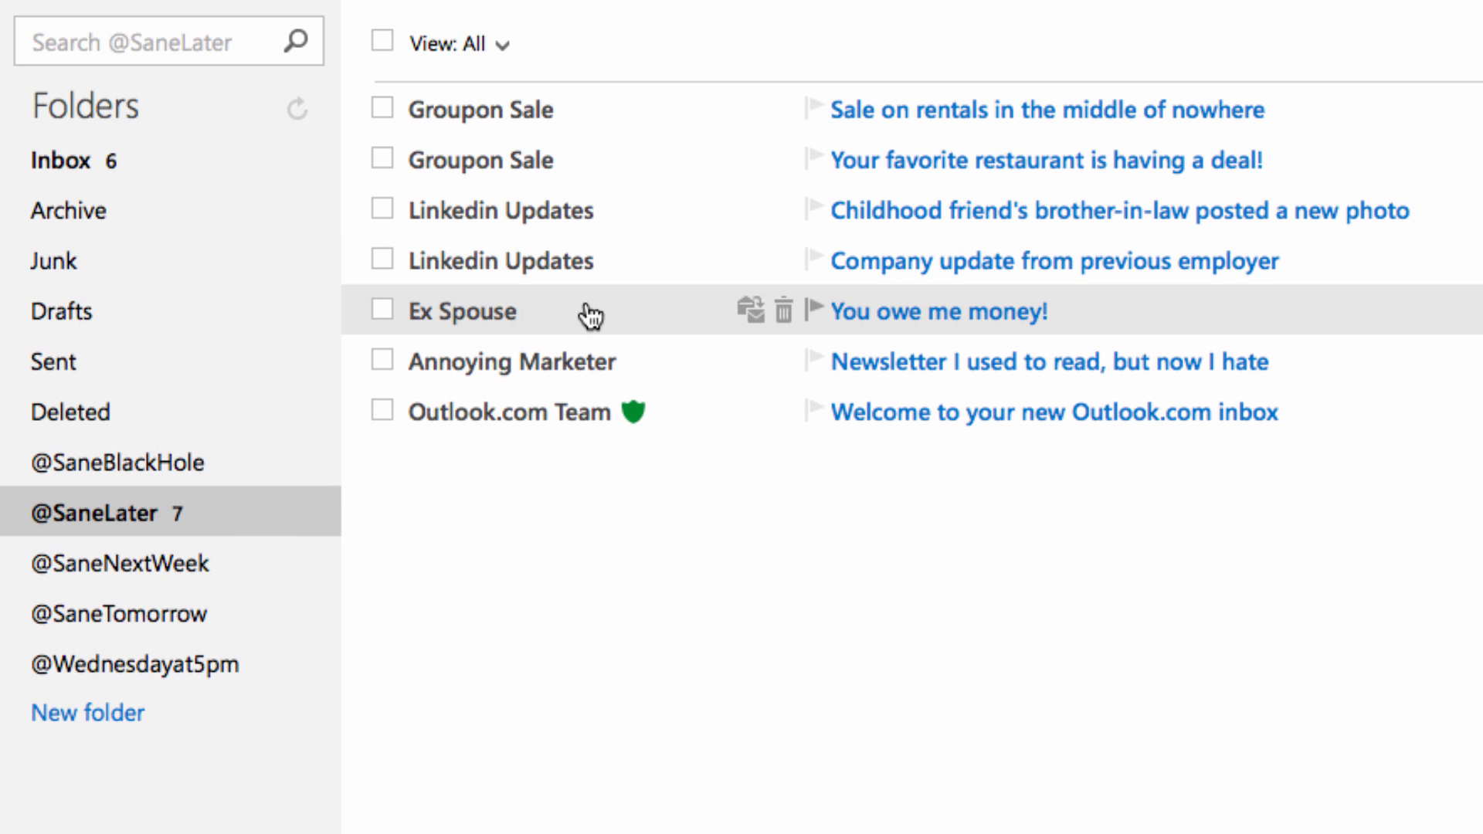
click(383, 41)
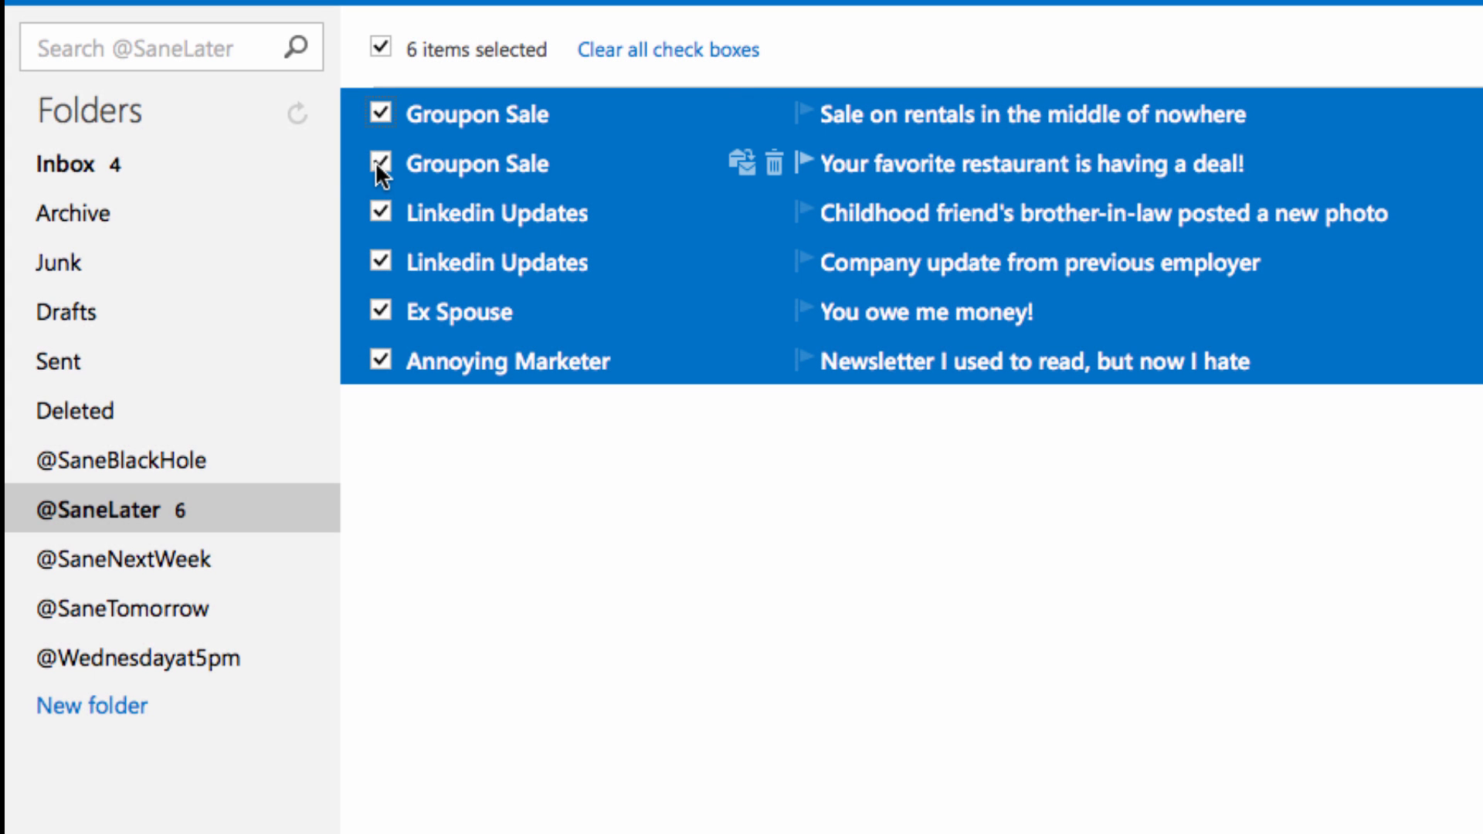
click(380, 164)
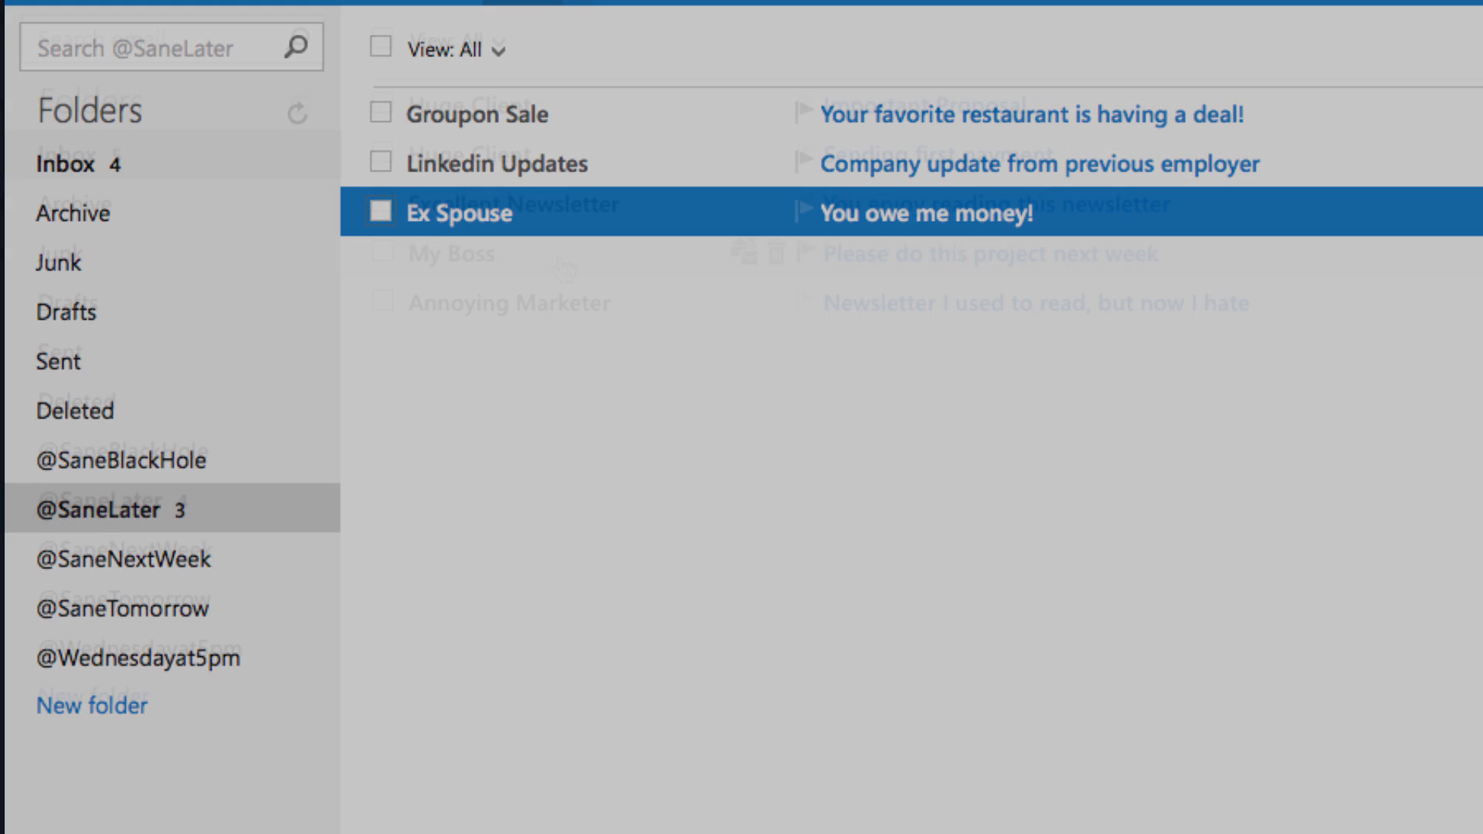
click(67, 154)
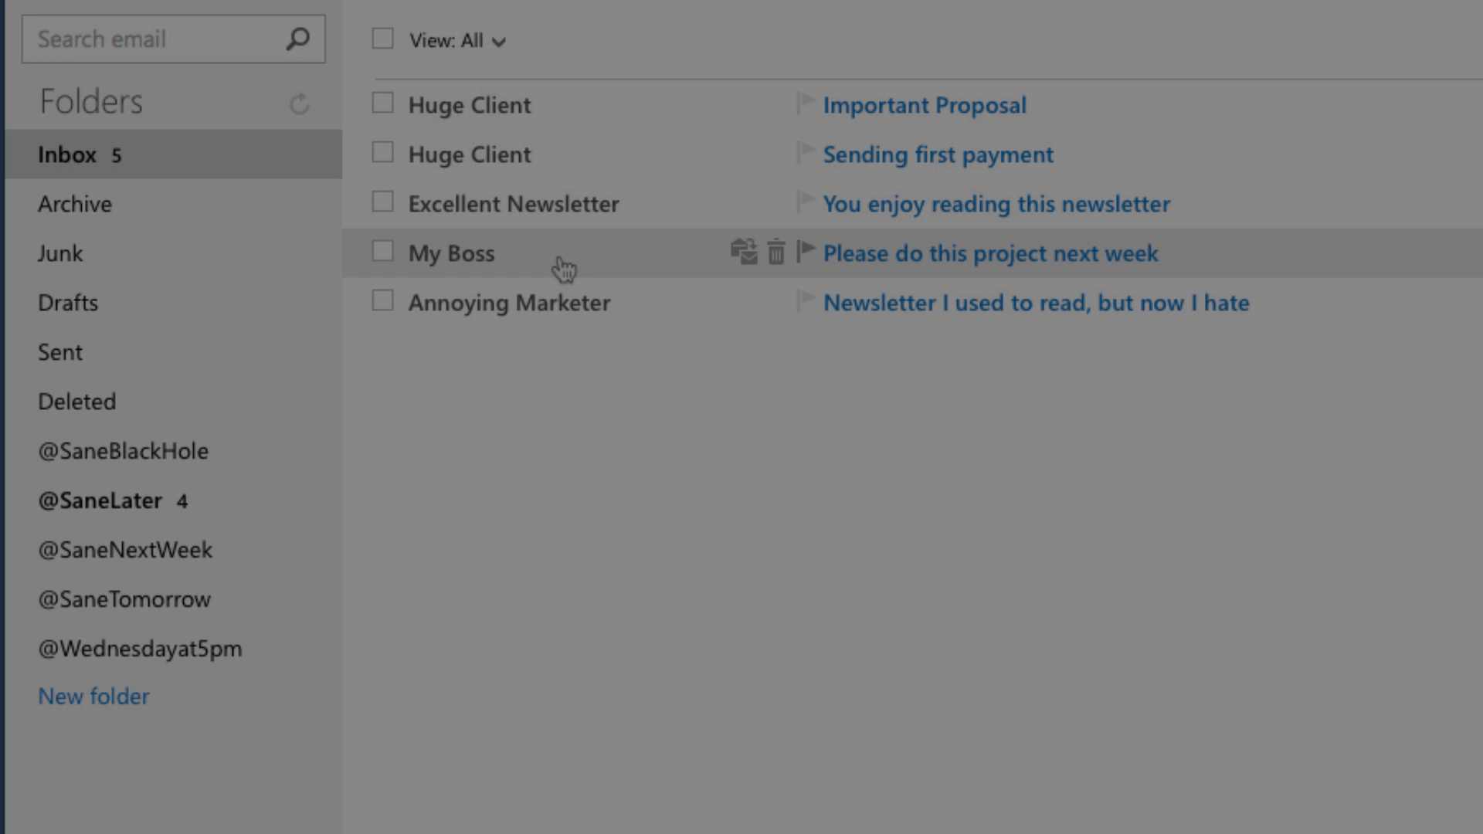
click(382, 252)
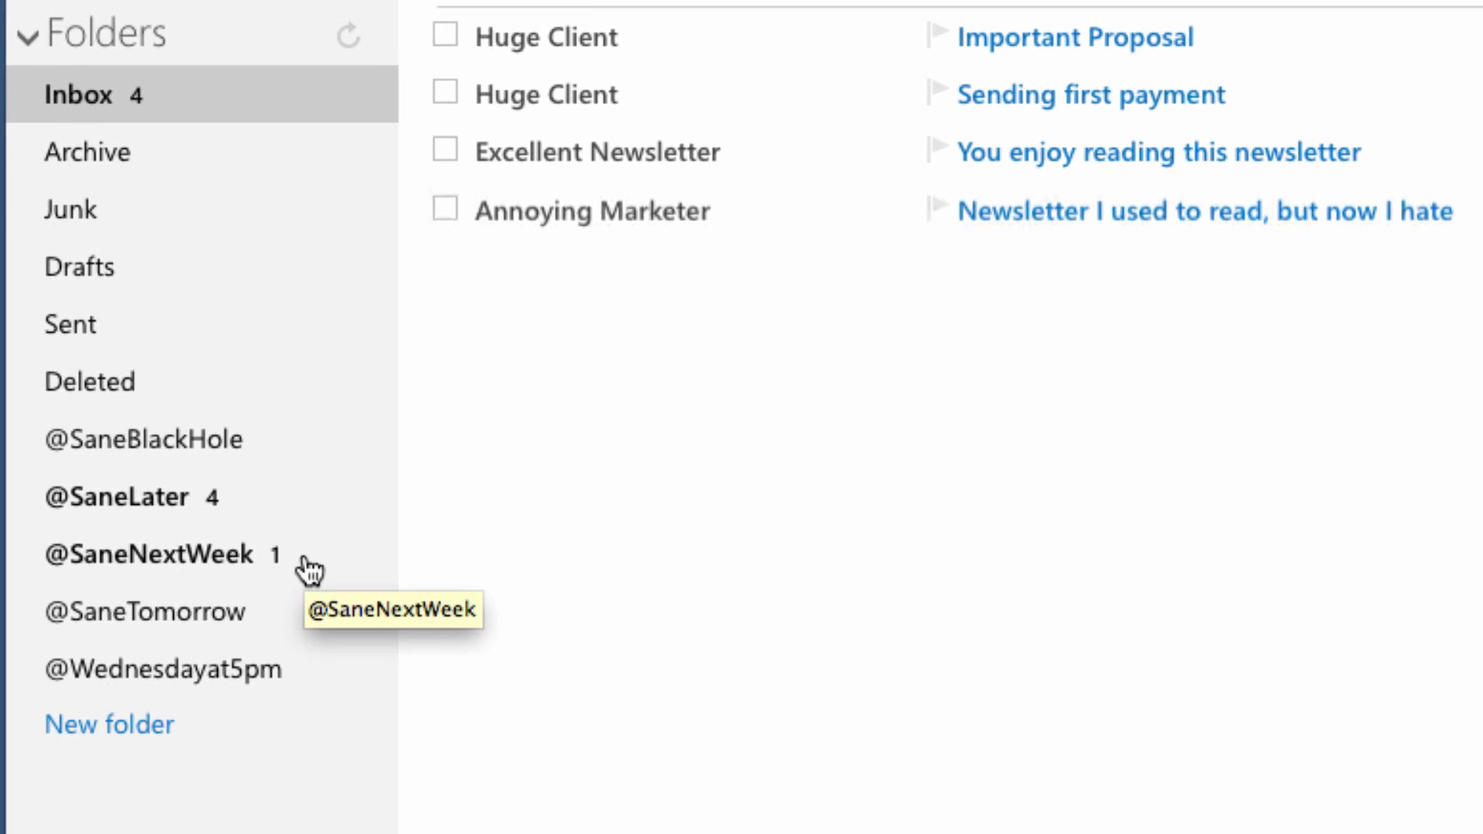
scroll(down, 3)
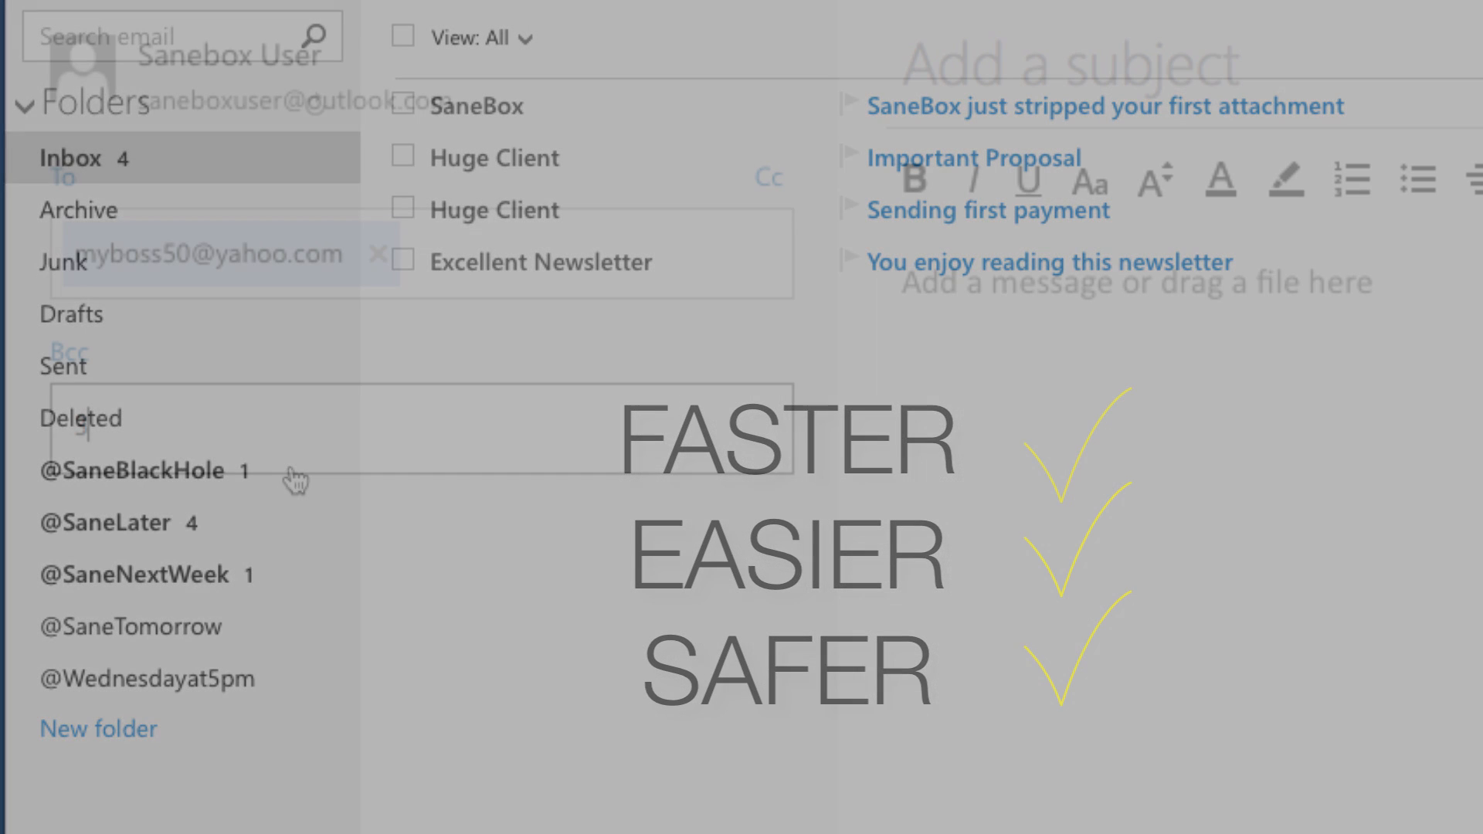
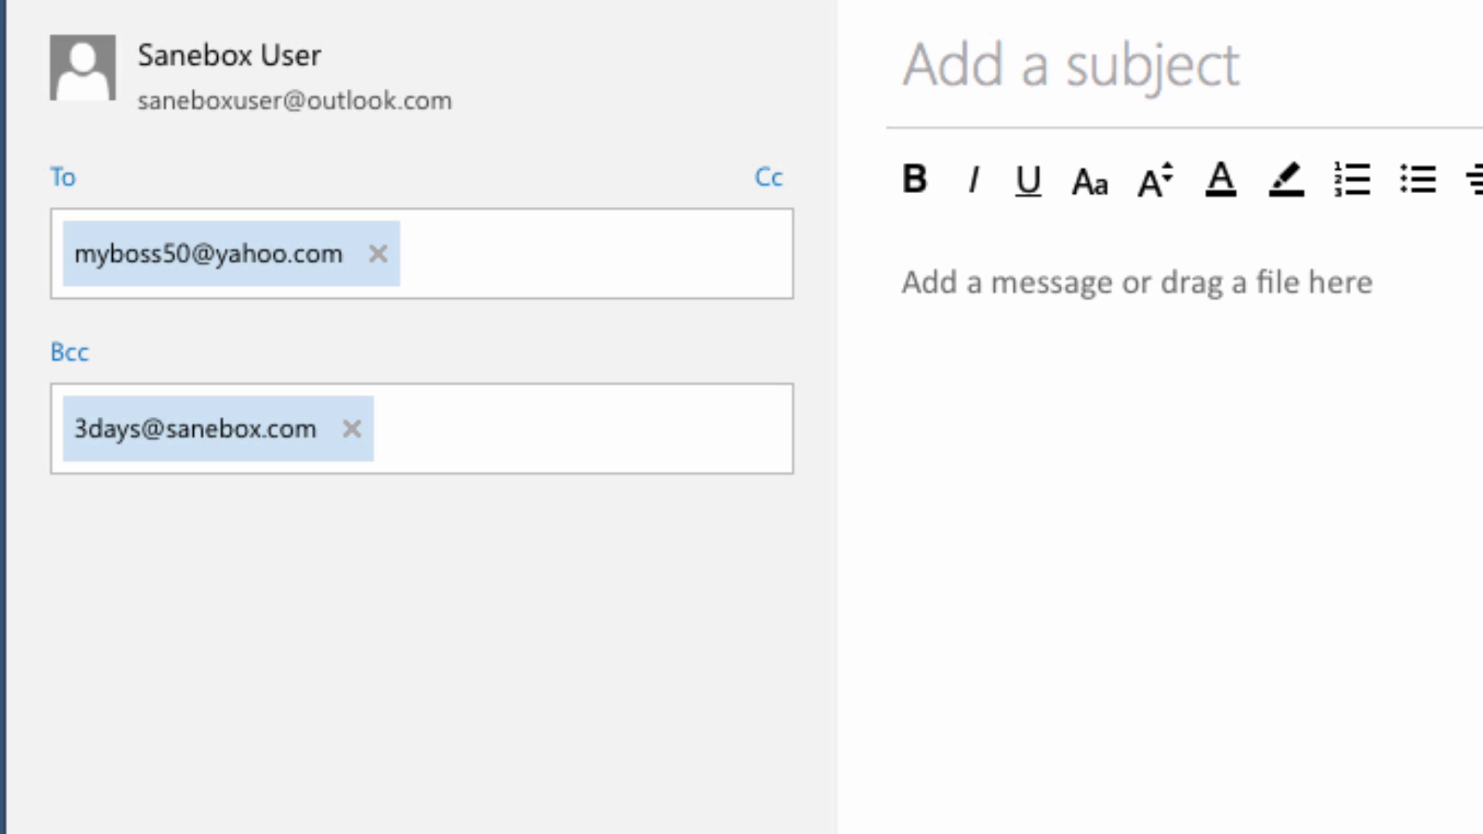
text(Hello!)
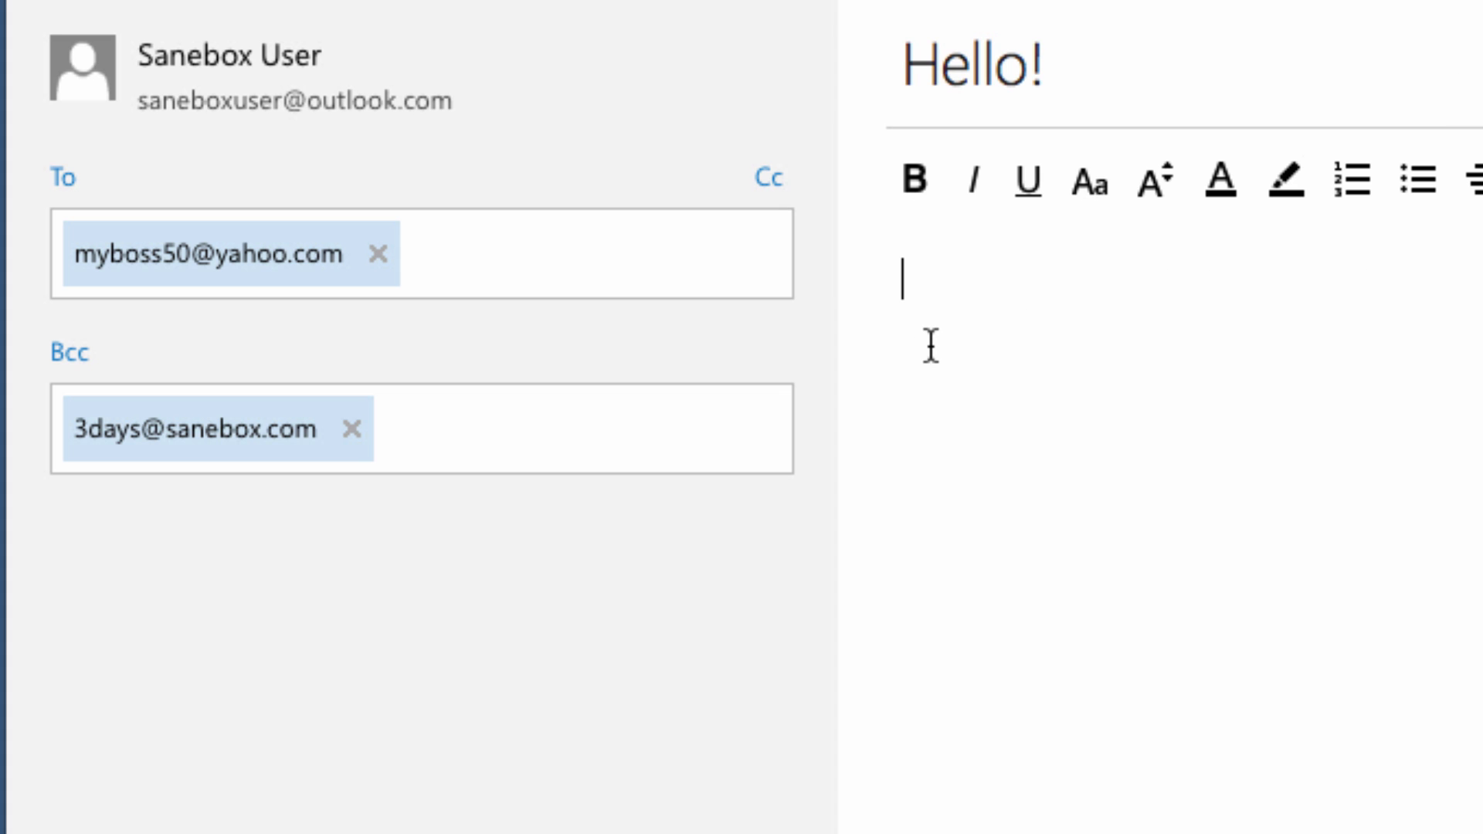
text(This is i)
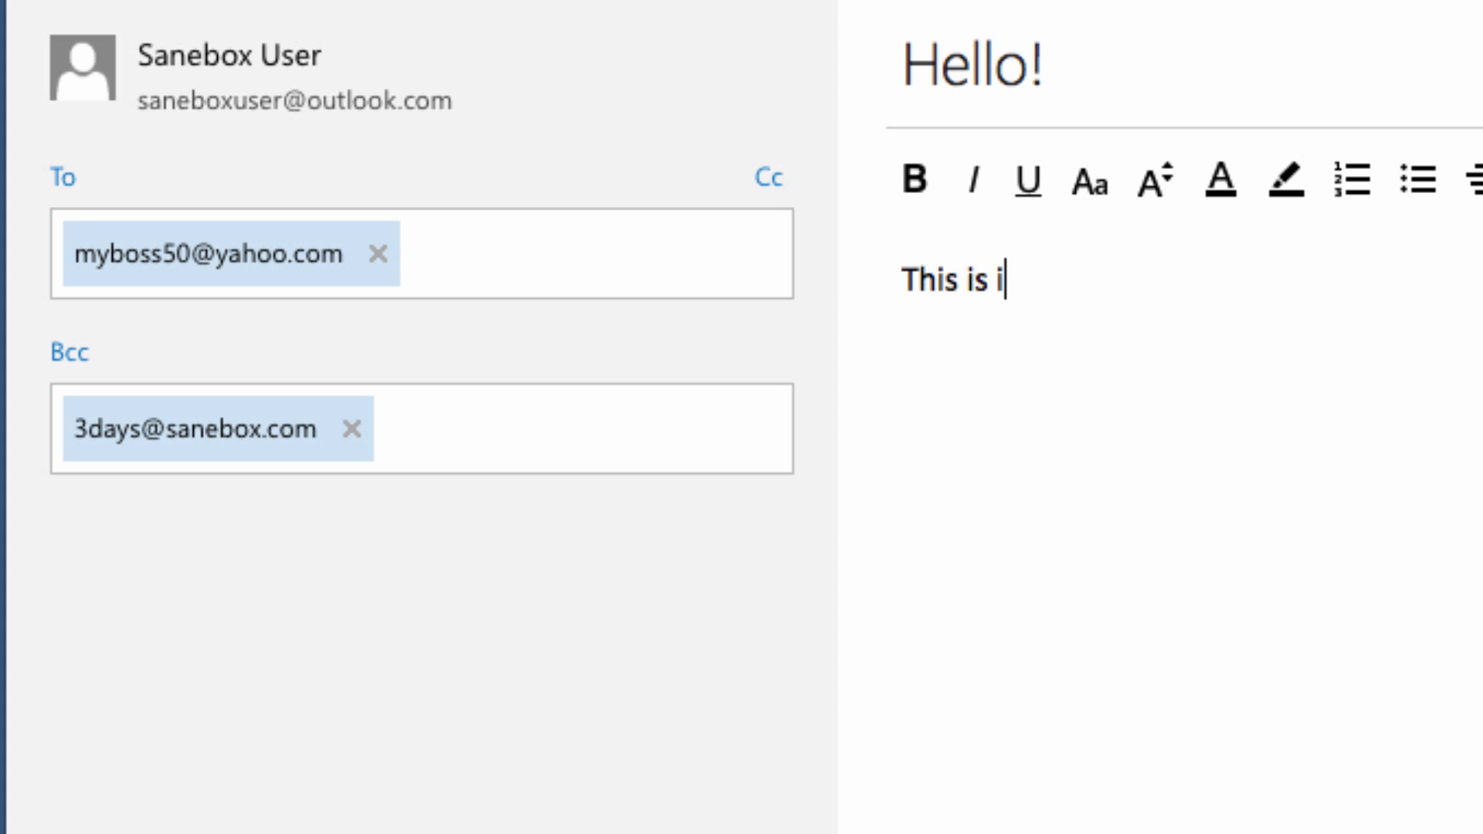